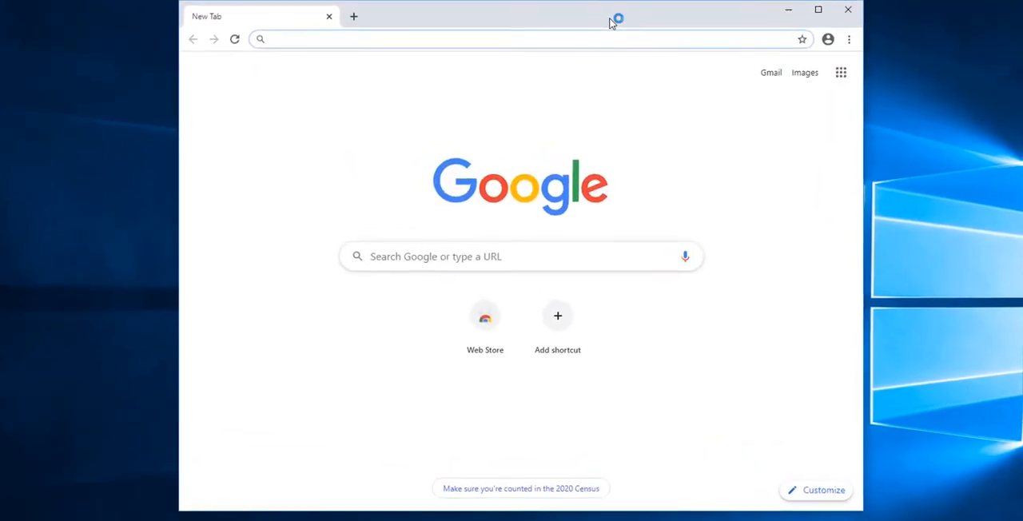
Enter pcmatic.com in the Chrome address bar to load the PC Matic website.
click(502, 38)
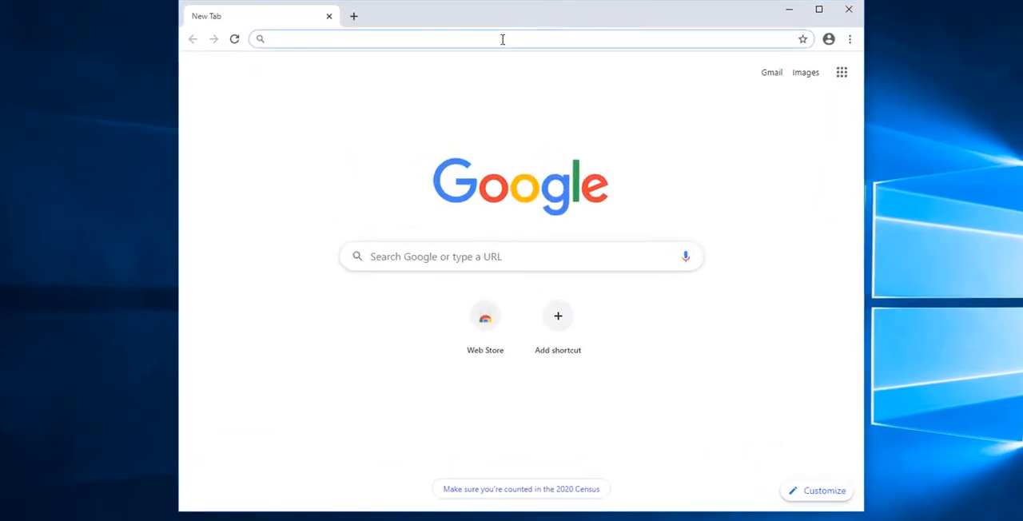
click(502, 39)
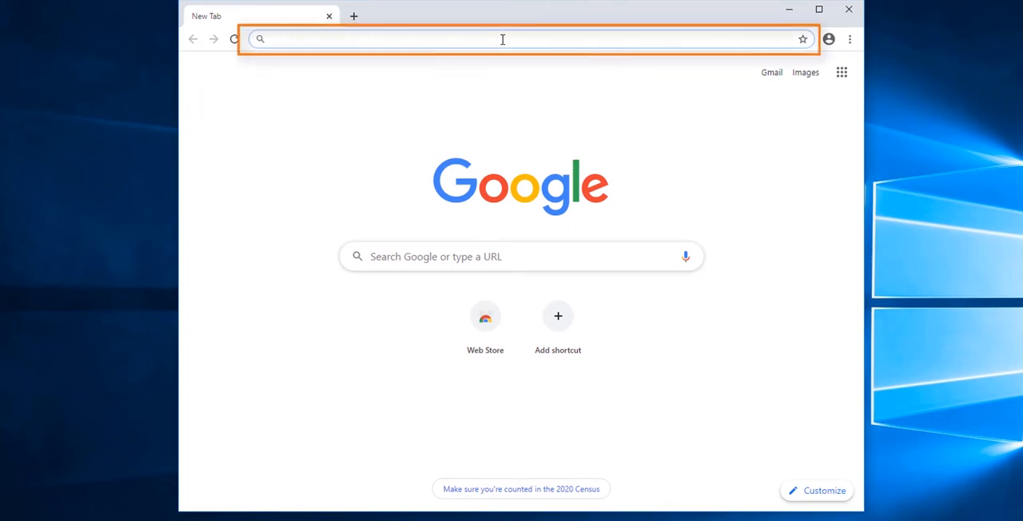
text(pcmatic.com)
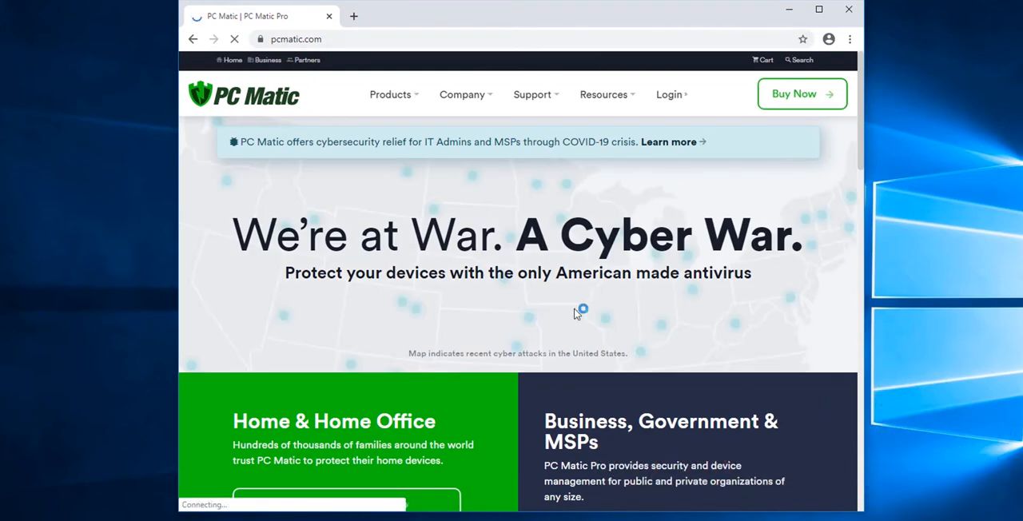
Scroll the homepage and go to the Home Products page with the $50 annual plan.
scroll(down, 3)
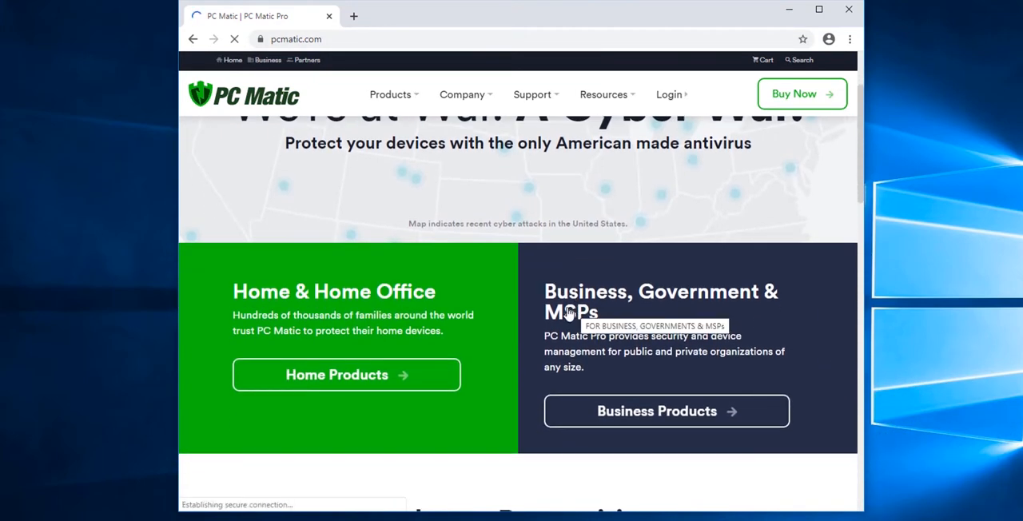
mouse_move(346, 375)
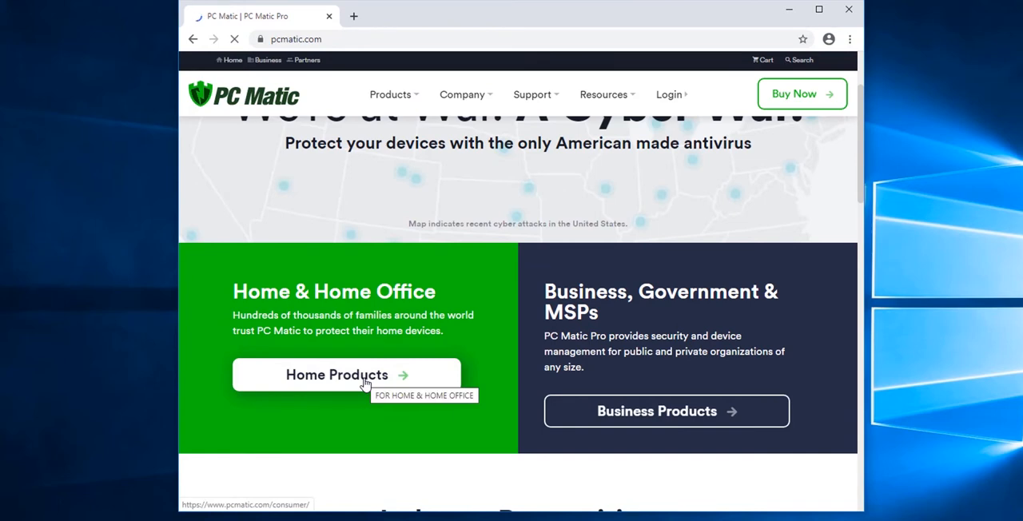
click(337, 375)
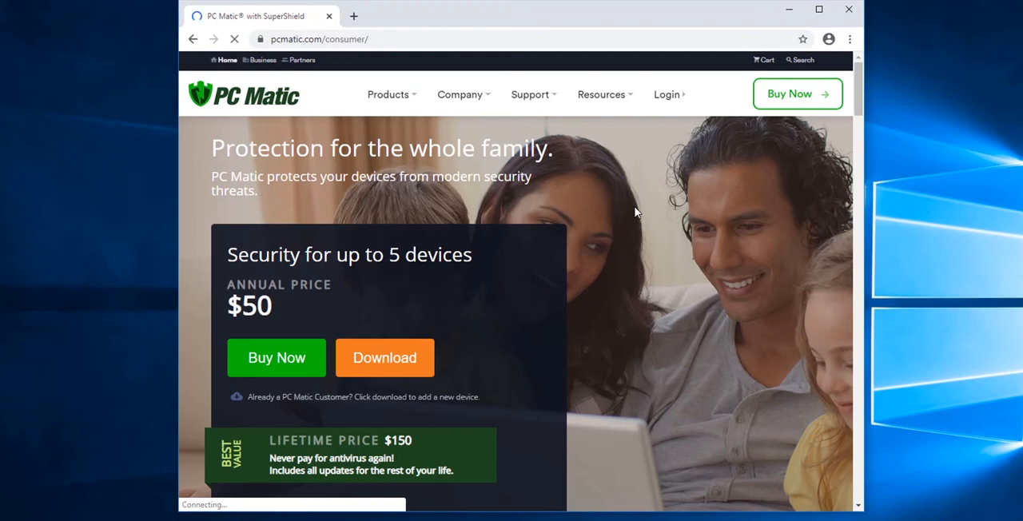
mouse_move(557, 218)
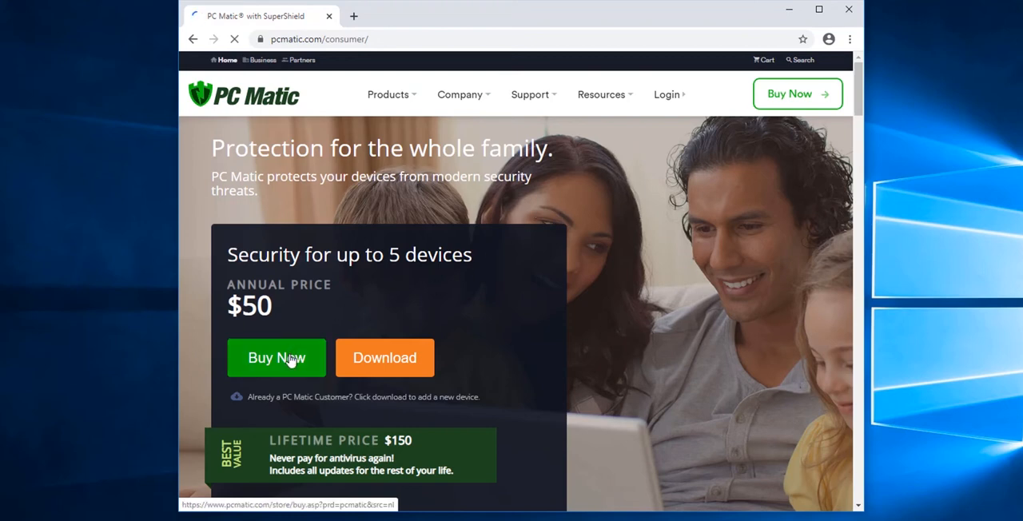
Choose Buy Now for the $50 annual 5-device license to open the cart.
click(276, 358)
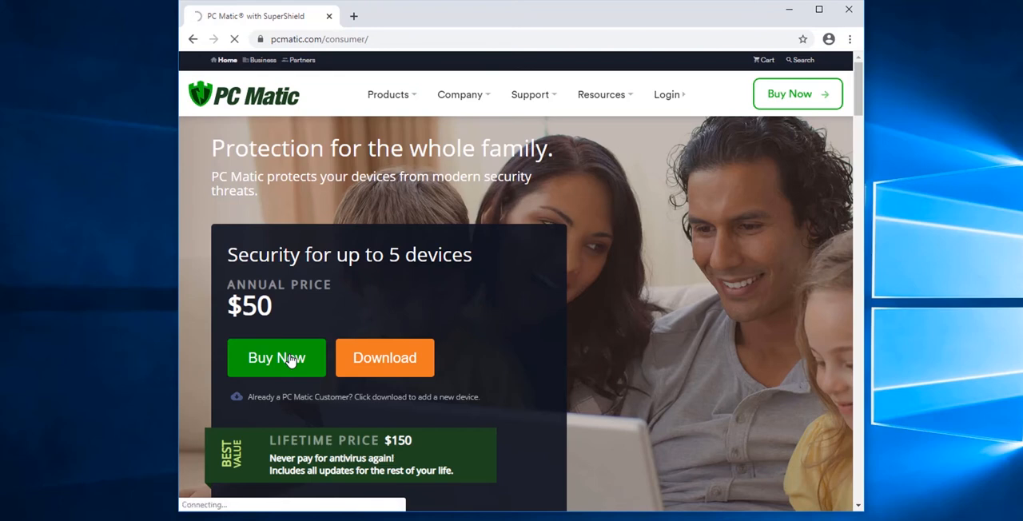
click(276, 357)
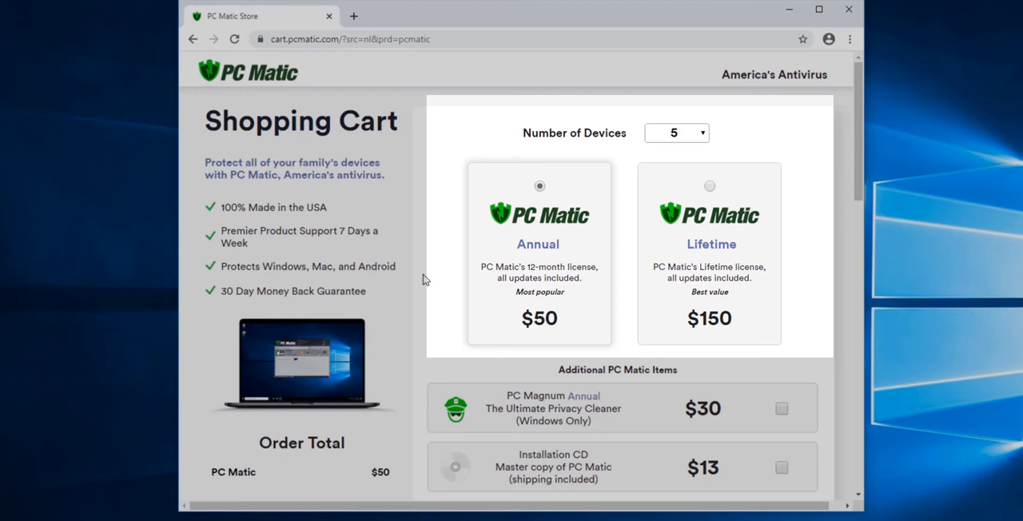
click(676, 133)
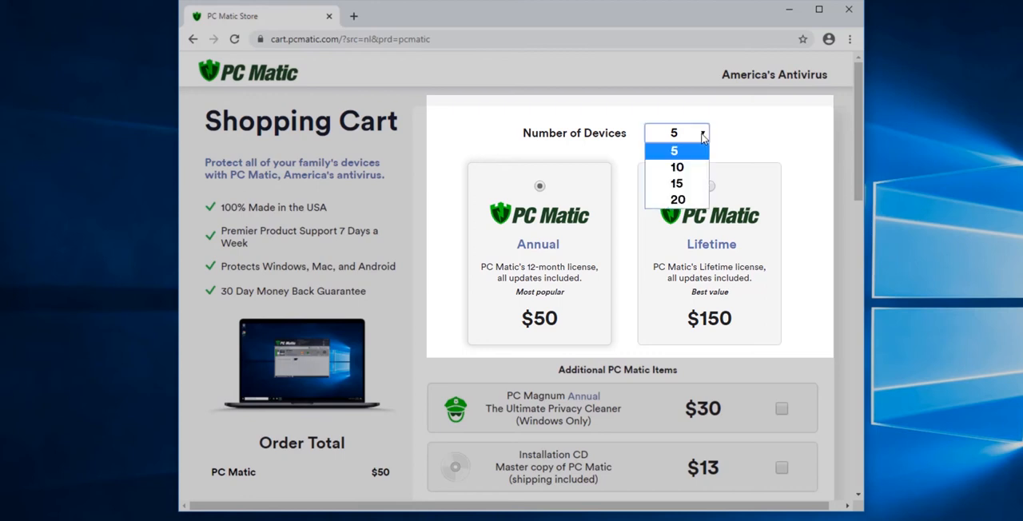
click(677, 167)
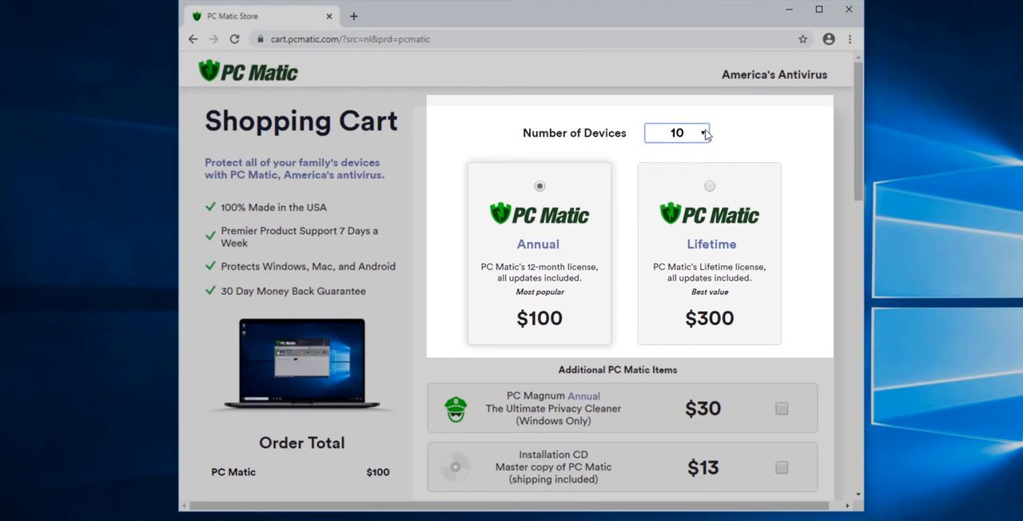
click(677, 133)
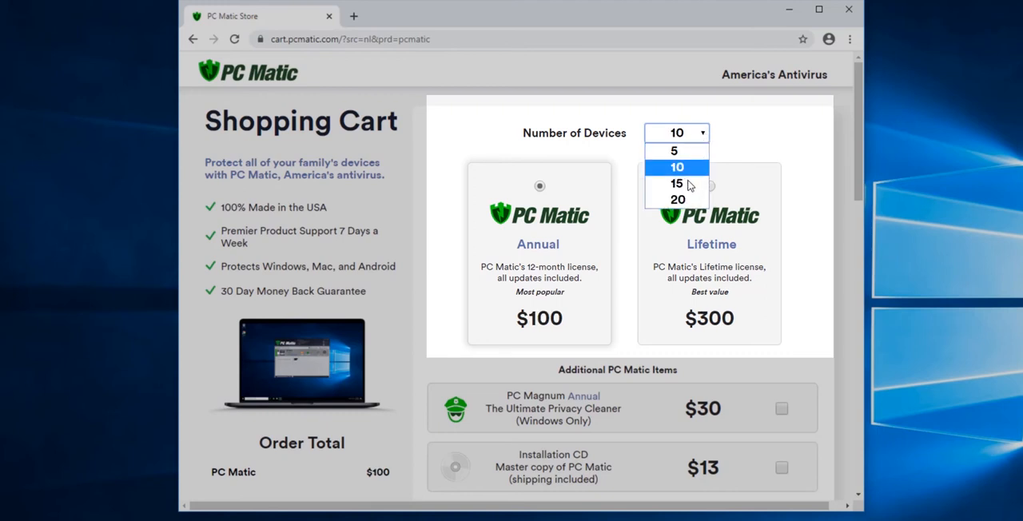
click(676, 182)
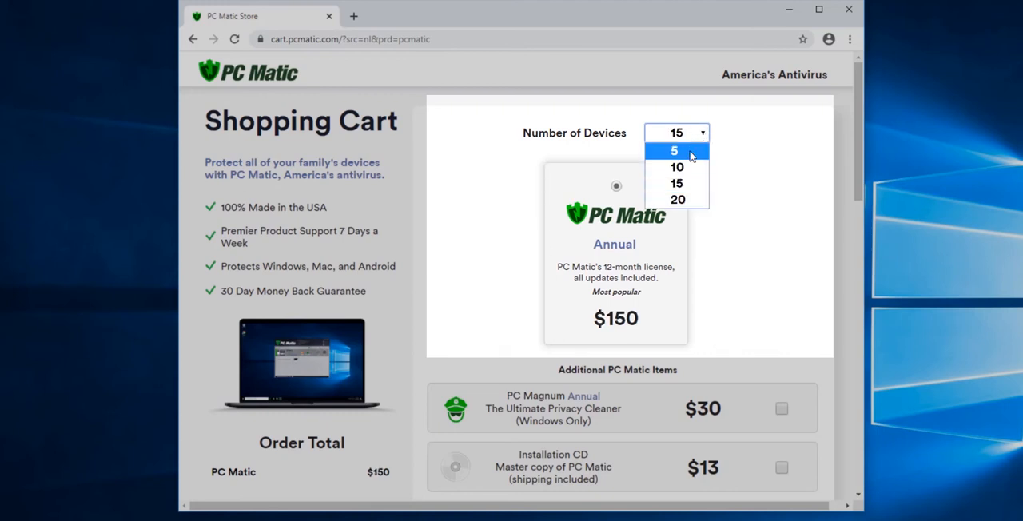
click(674, 151)
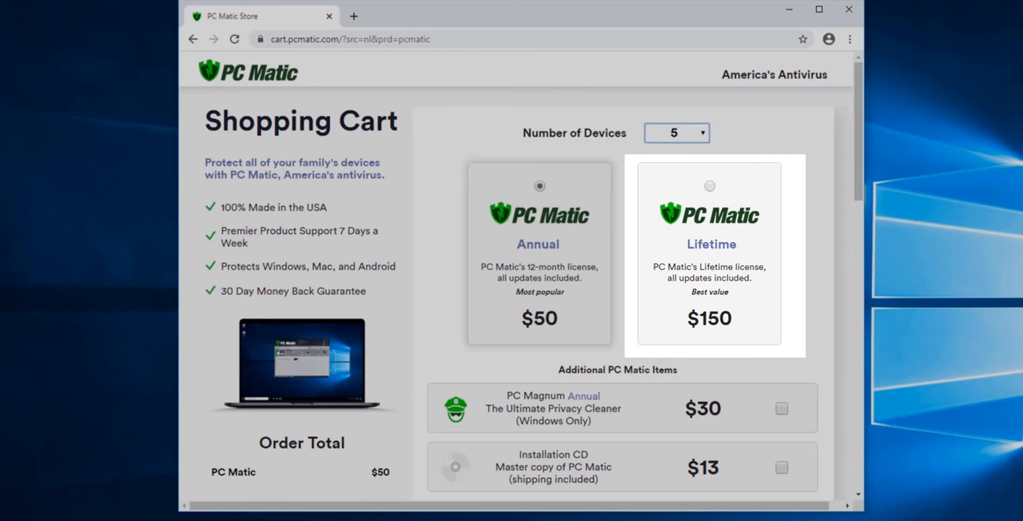
click(539, 254)
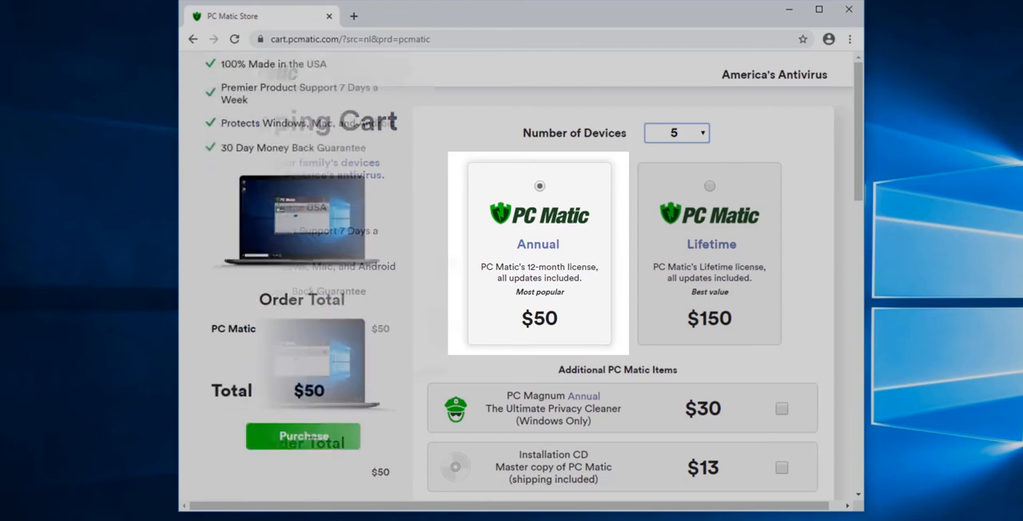
scroll(down, 3)
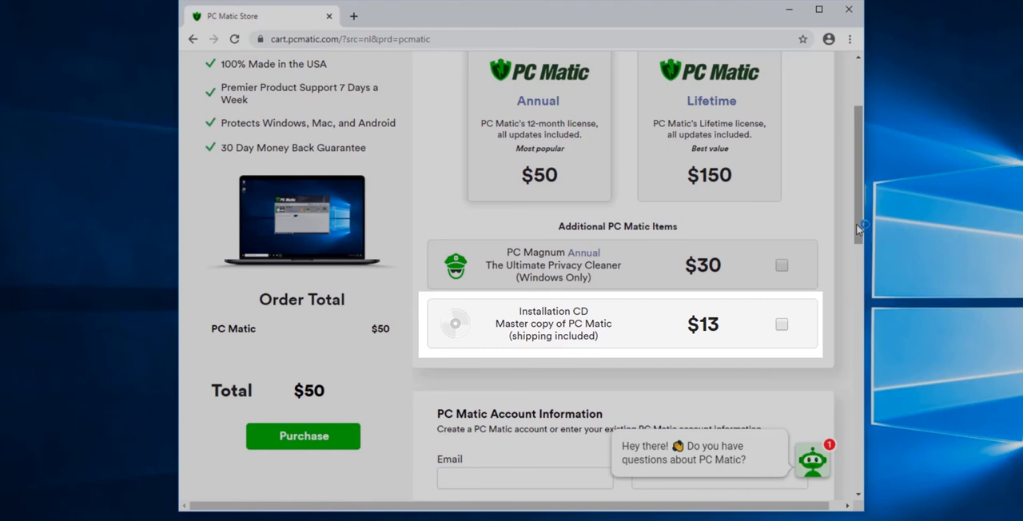
scroll(down, 3)
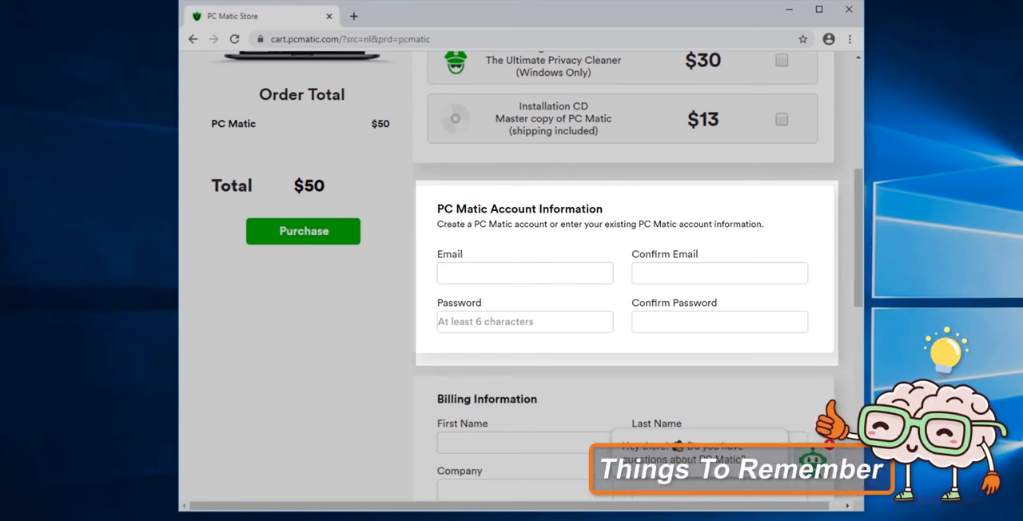
scroll(down, 3)
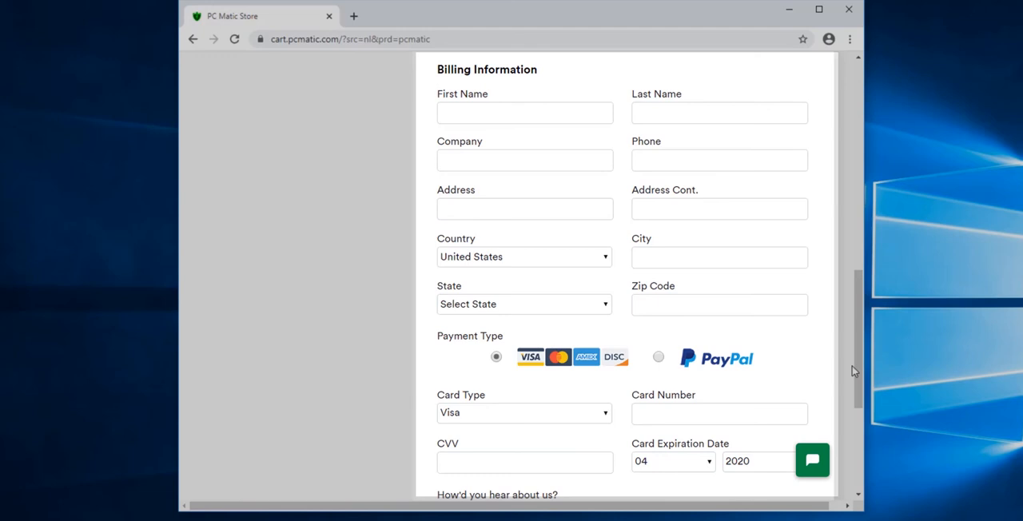
Decline tips and product update emails, then place the order with Purchase.
scroll(down, 3)
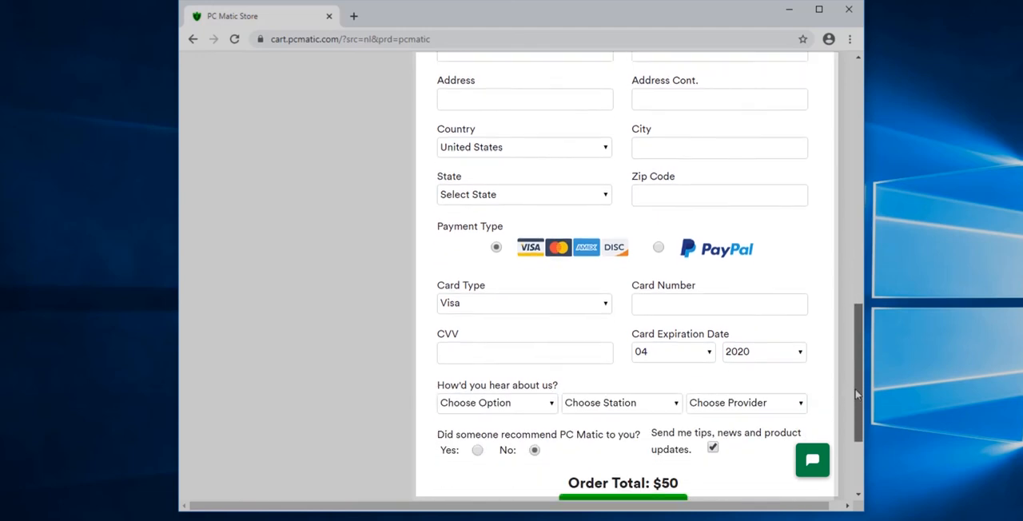
scroll(down, 3)
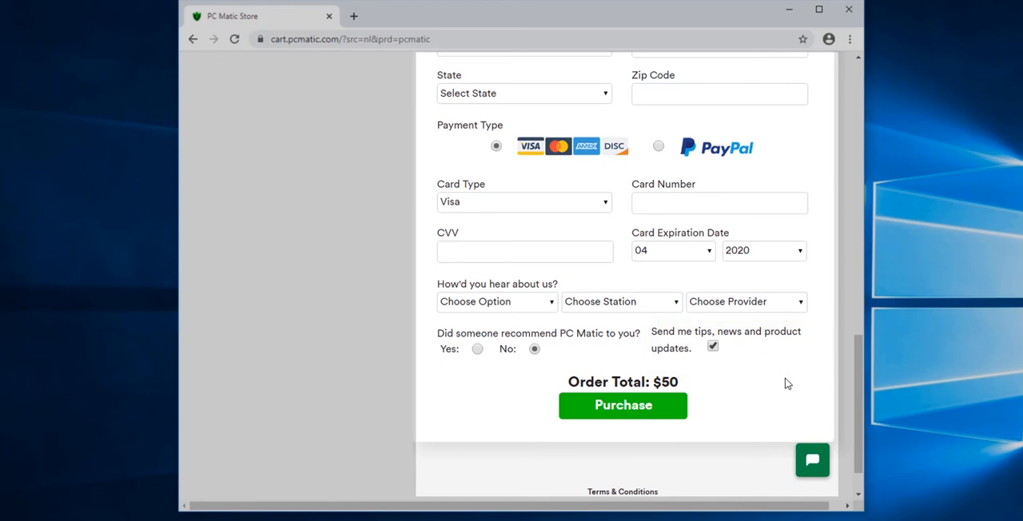
click(712, 345)
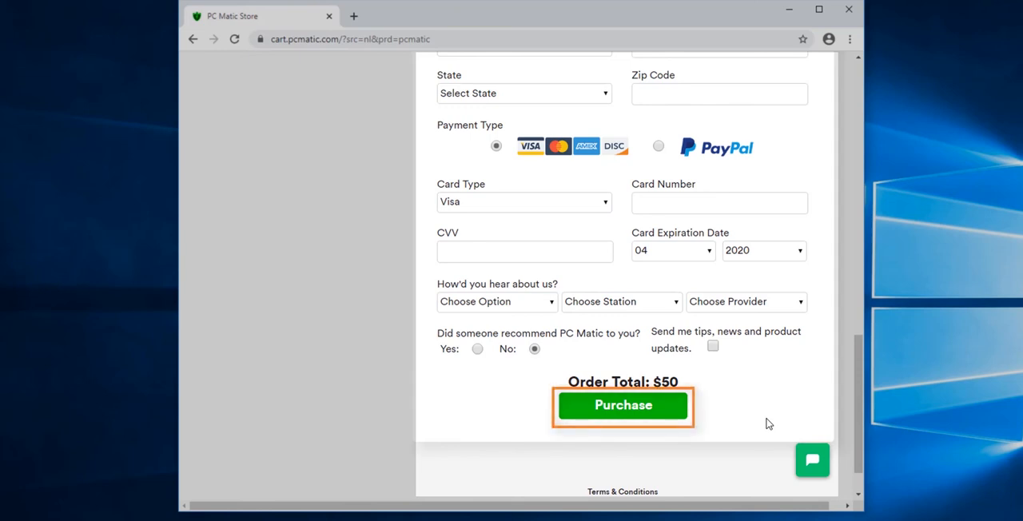
click(622, 405)
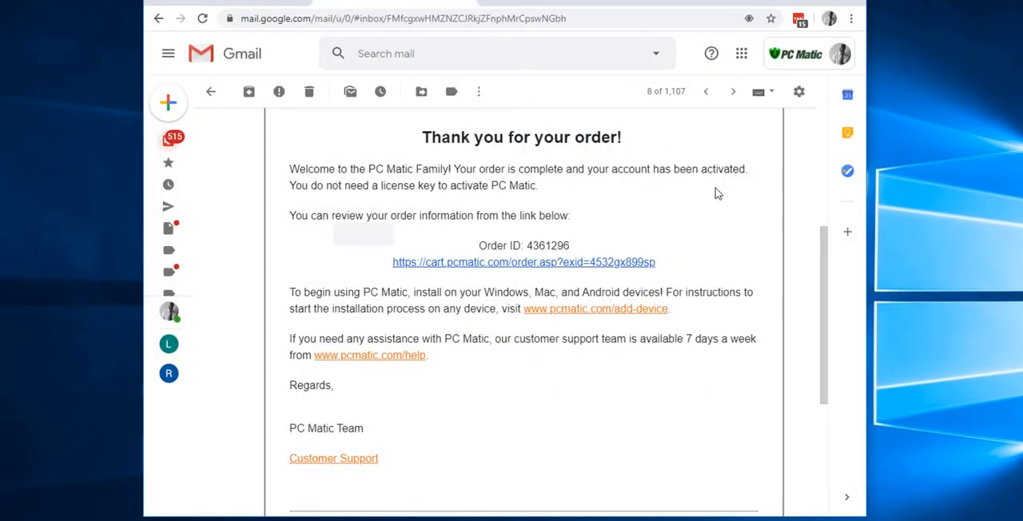